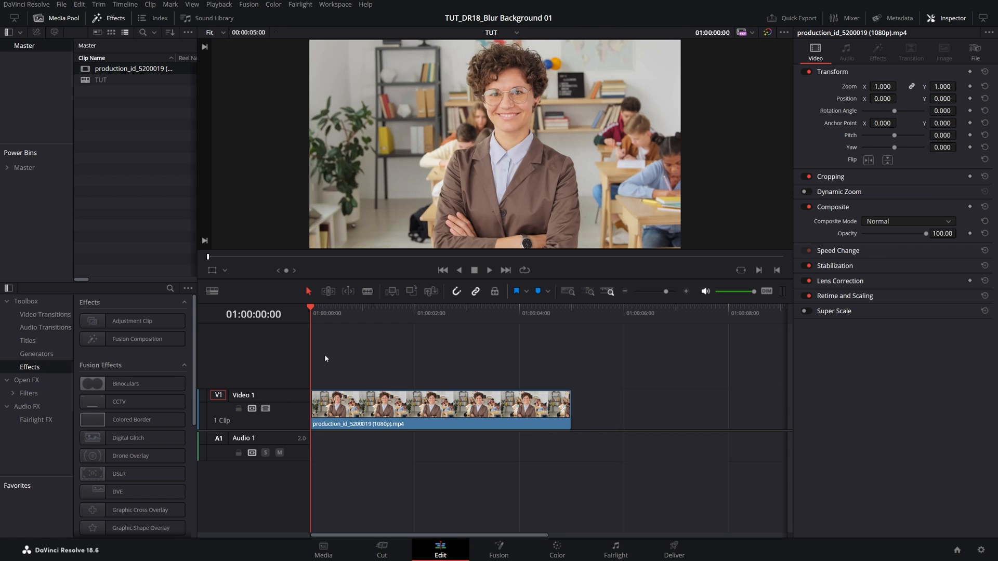
# Select the production_id classroom clip on the Video 1 track
pyautogui.click(438, 407)
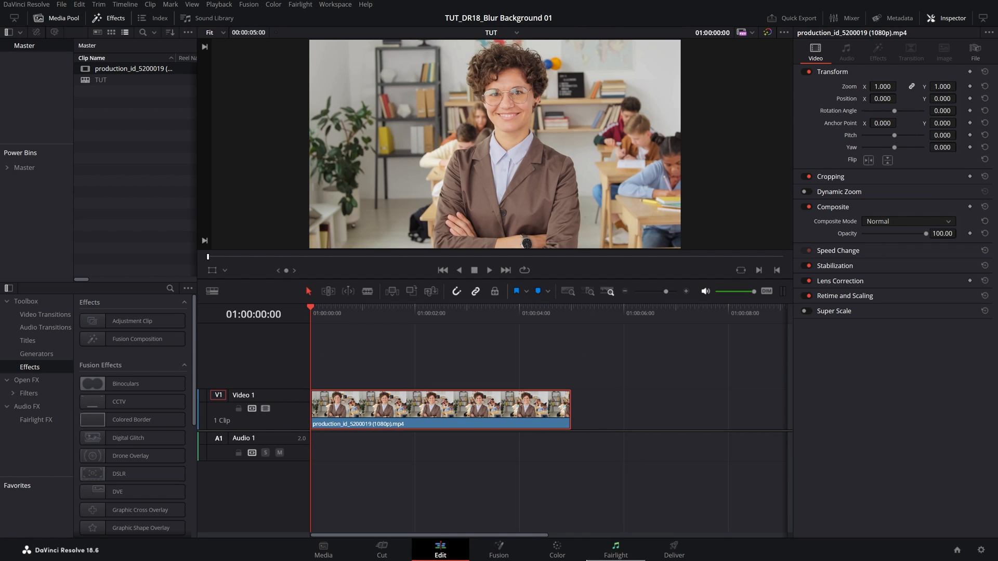
# On the Color page, draw a freeform Curve window mask around the teacher
pyautogui.click(556, 549)
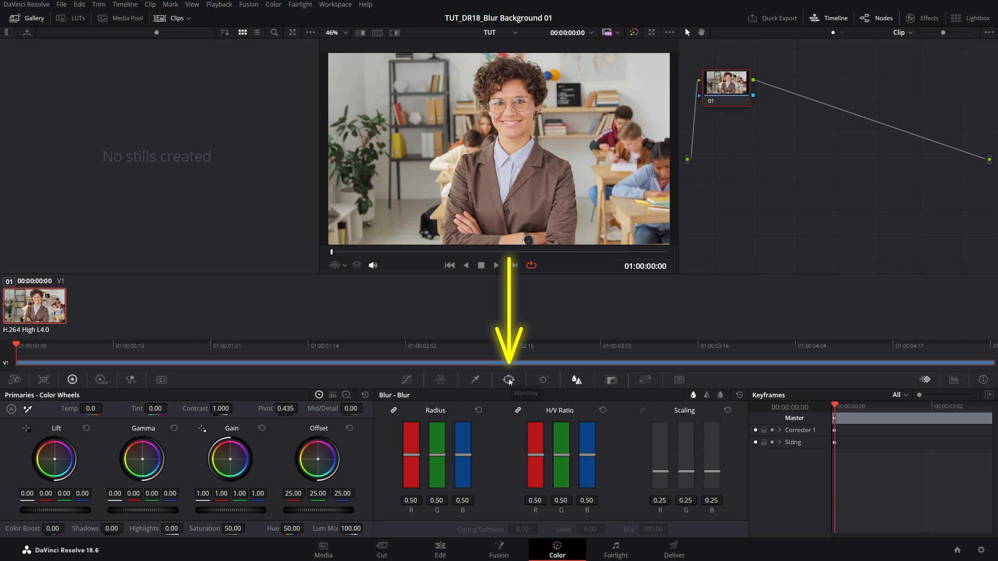
pyautogui.click(509, 380)
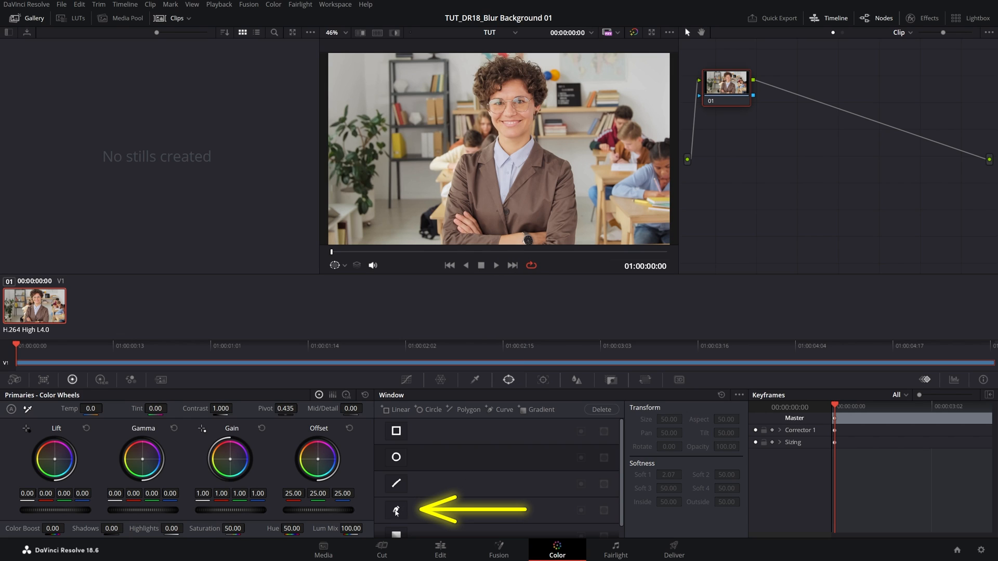
pyautogui.click(396, 510)
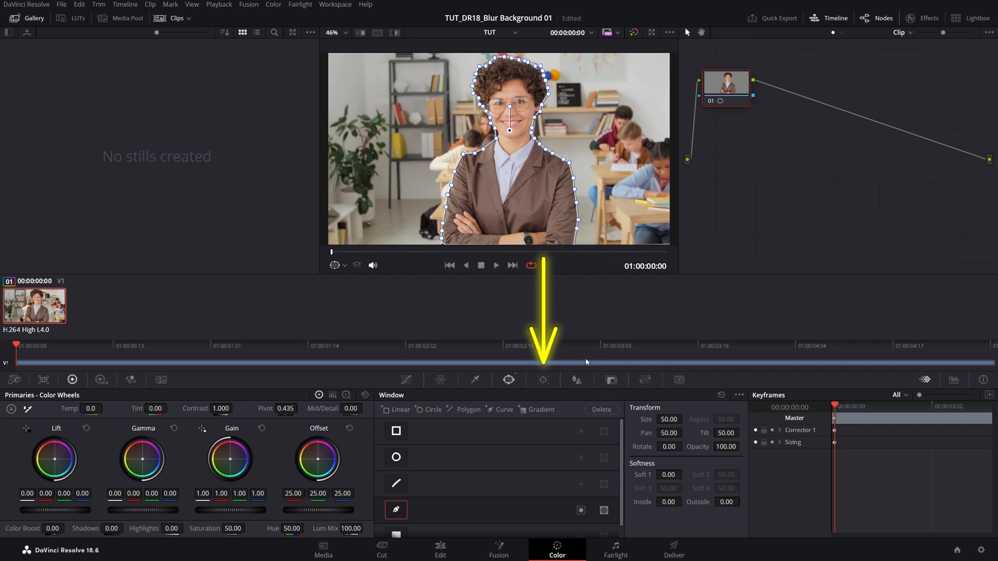
# Track the teacher's curve mask forward through the clip, blurring inside it at radius 2.89
pyautogui.click(543, 380)
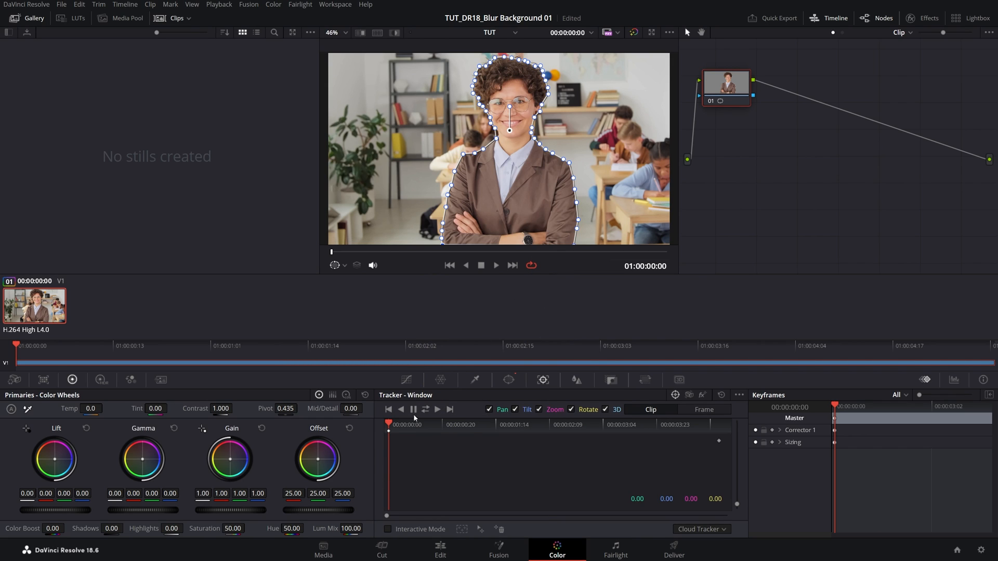
pyautogui.click(437, 409)
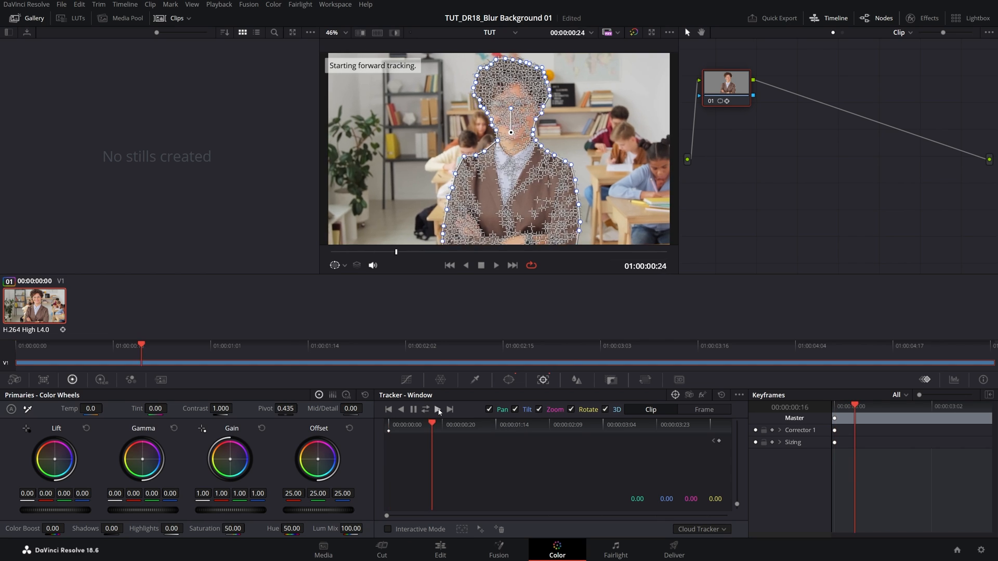
pyautogui.click(437, 410)
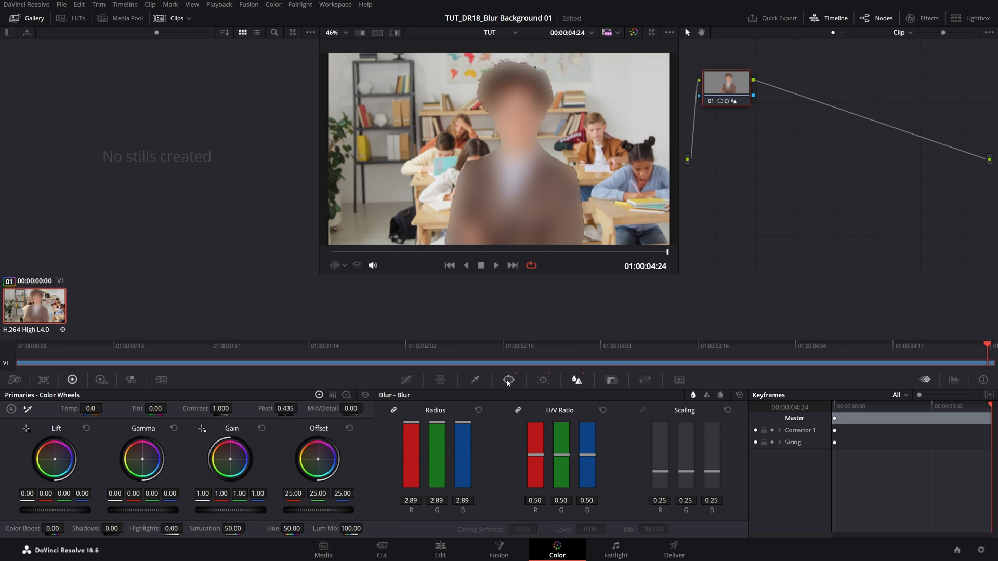
pyautogui.click(509, 380)
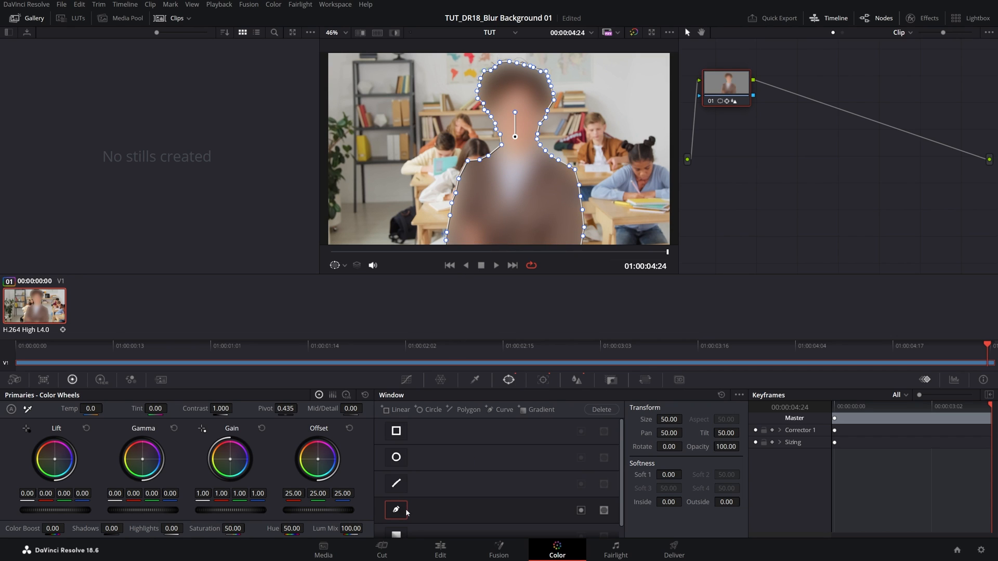
# Invert the curve window to blur the background, with Soft 1 at 3.00
pyautogui.click(581, 511)
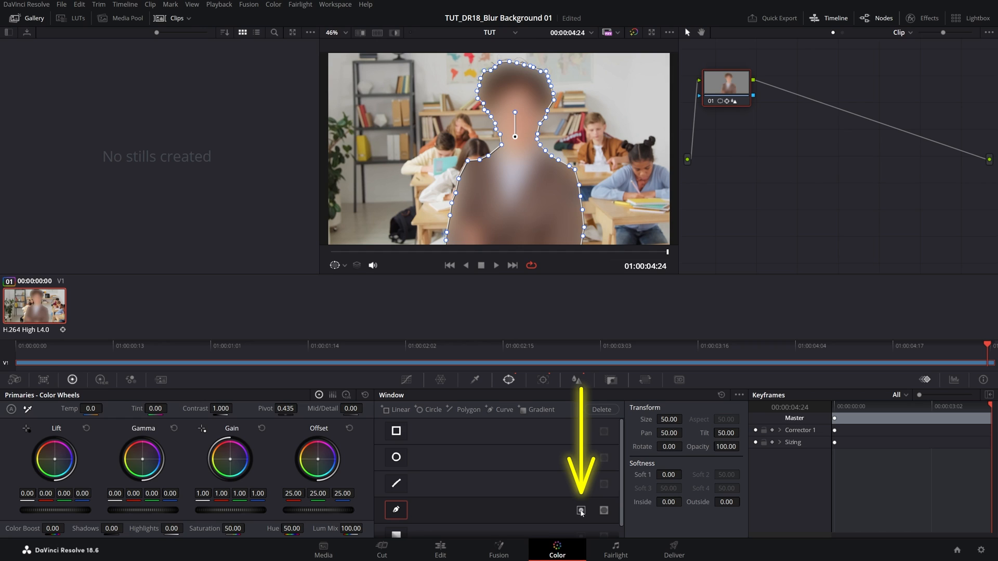
pyautogui.click(581, 511)
pyautogui.write('3')
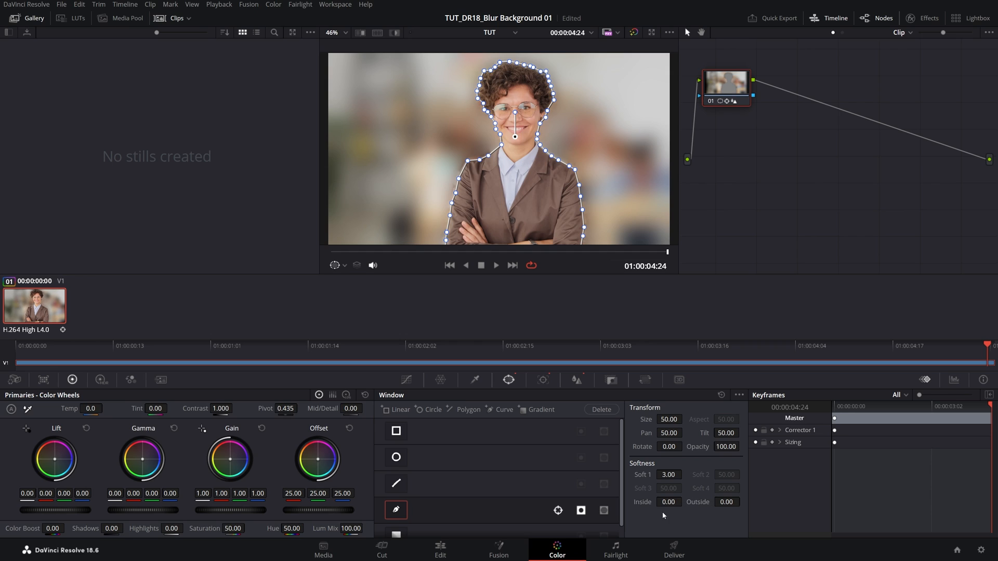
pyautogui.moveTo(580, 381)
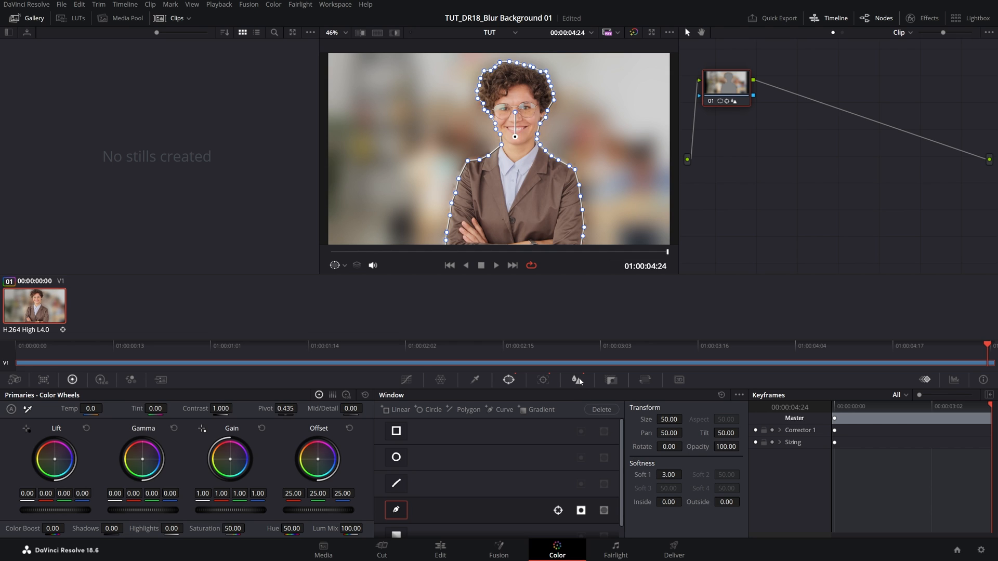